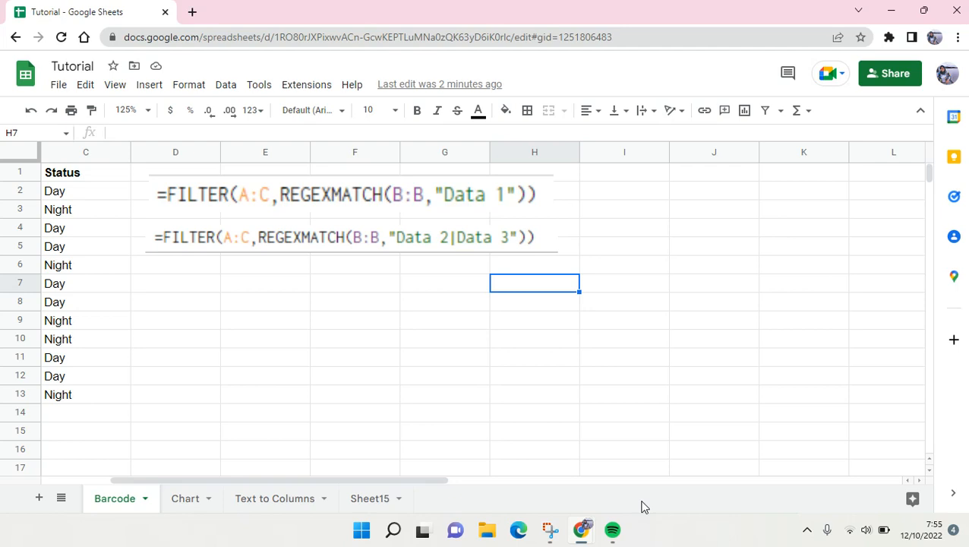
mouse_move(322, 161)
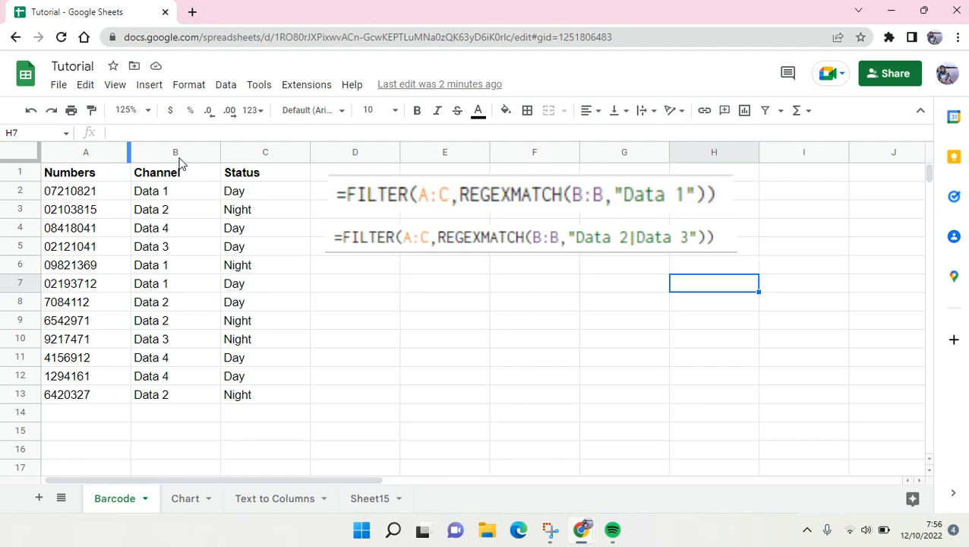
mouse_move(259, 179)
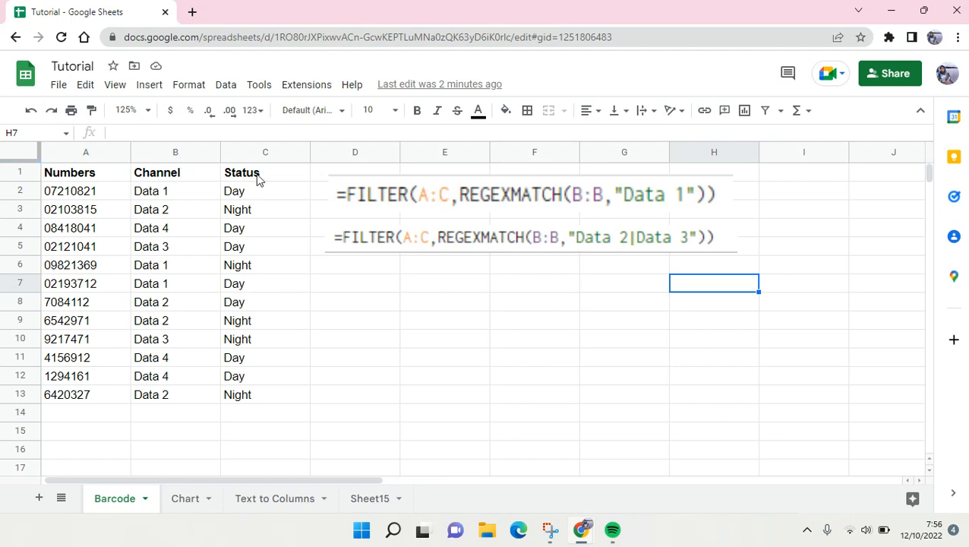
mouse_move(325, 299)
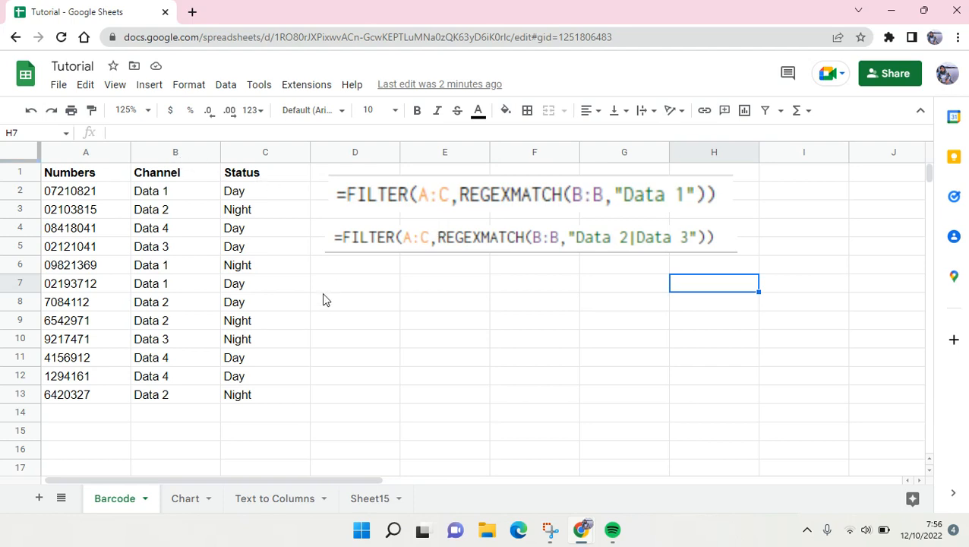
mouse_move(331, 295)
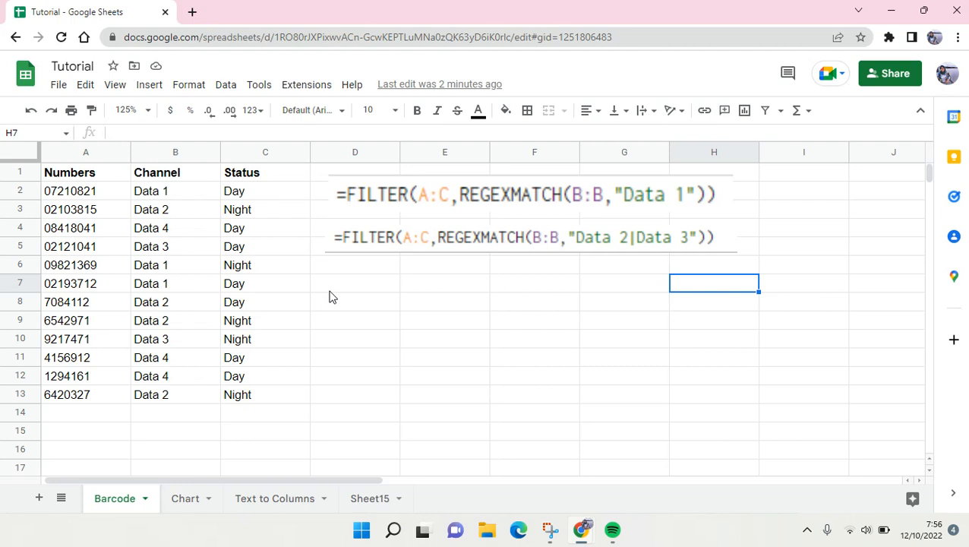
mouse_move(380, 210)
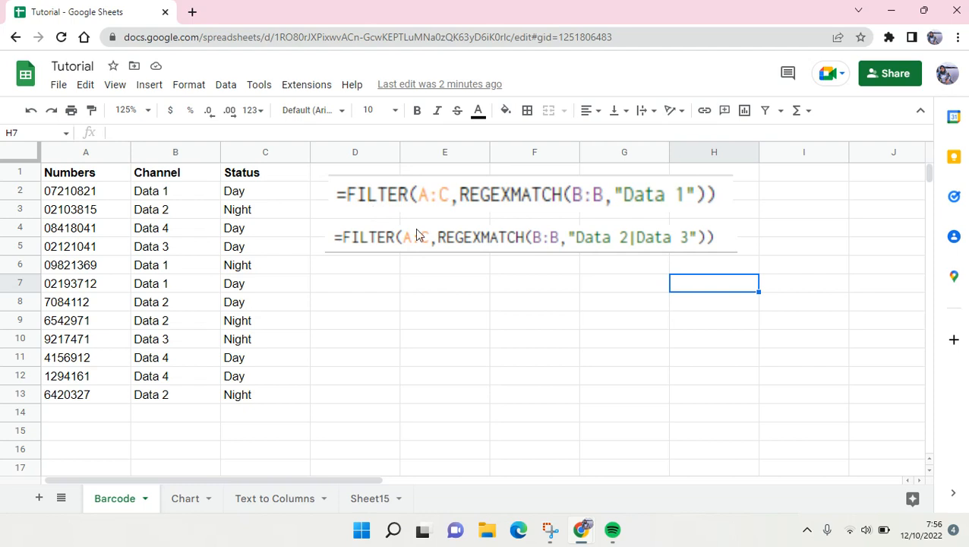
mouse_move(434, 239)
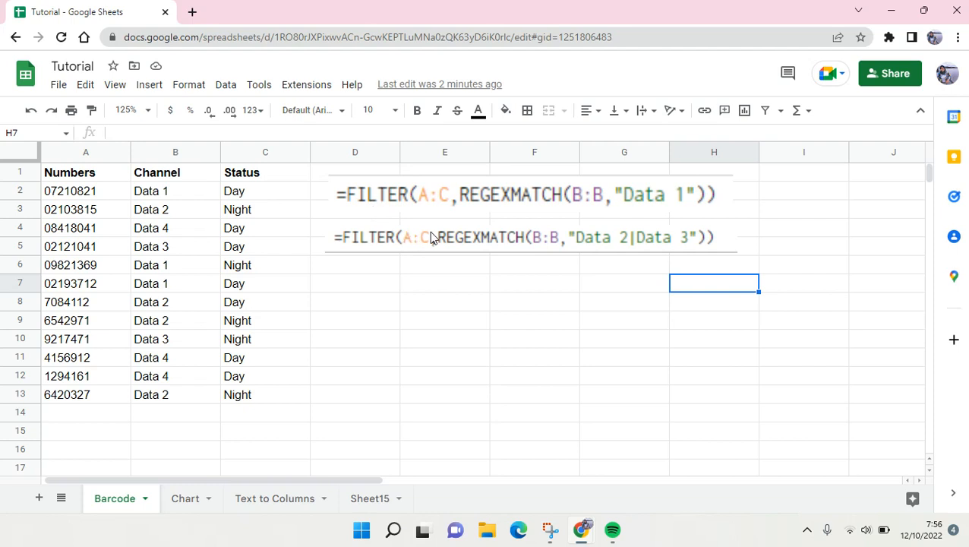
mouse_move(494, 201)
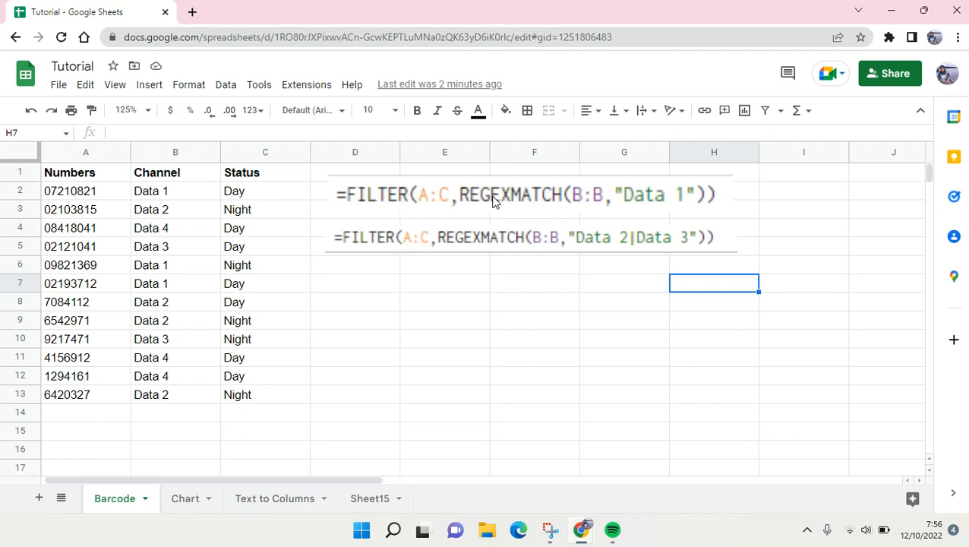
mouse_move(644, 267)
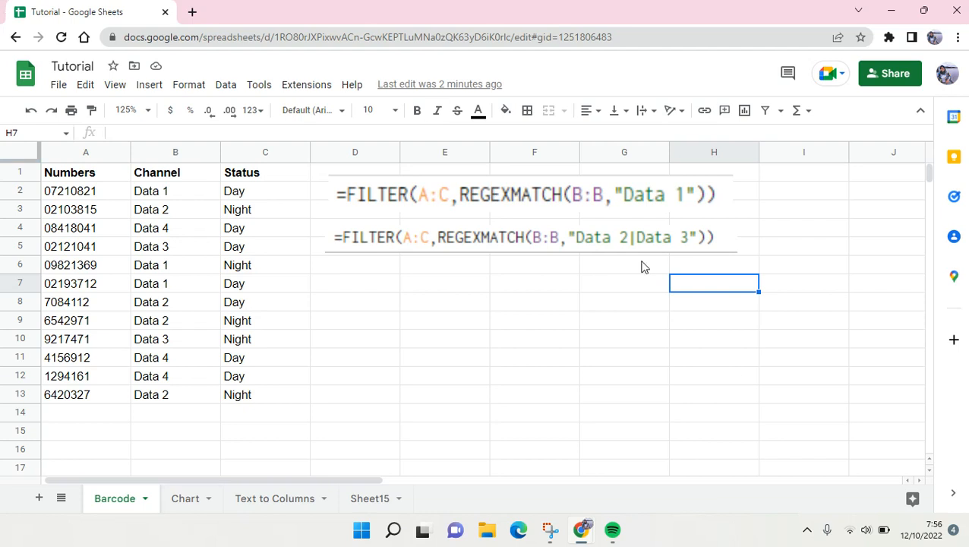
Review the two example formulas, then begin a formula with = in cell D7.
left_click(356, 284)
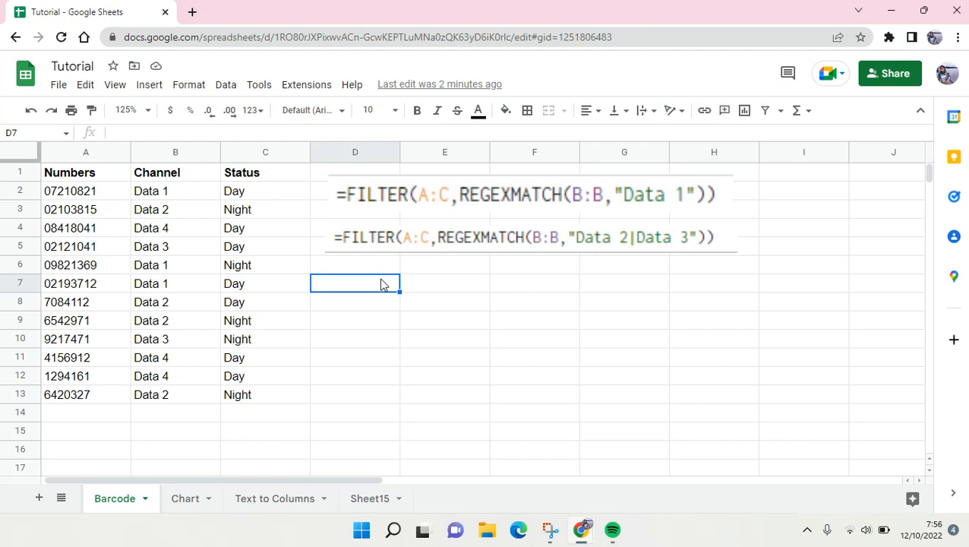
mouse_move(367, 266)
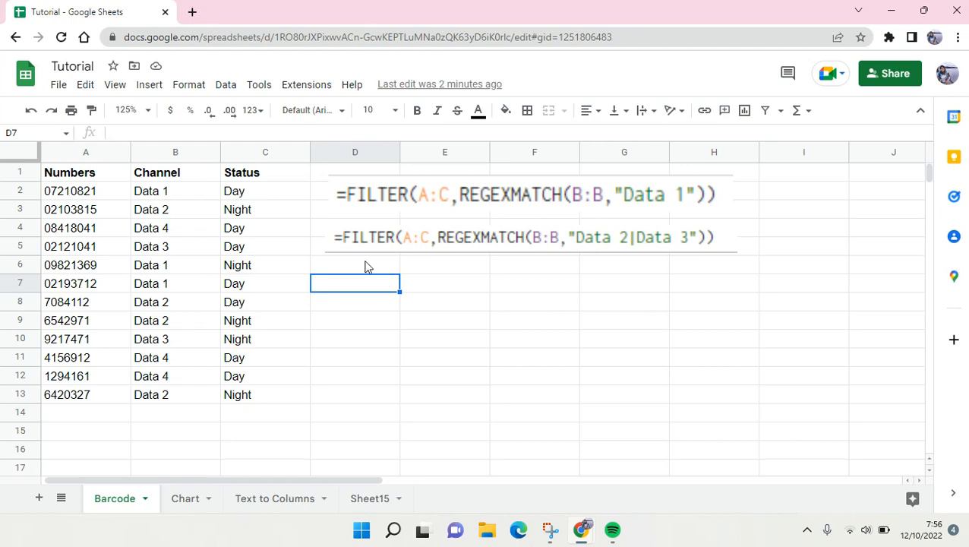
mouse_move(364, 350)
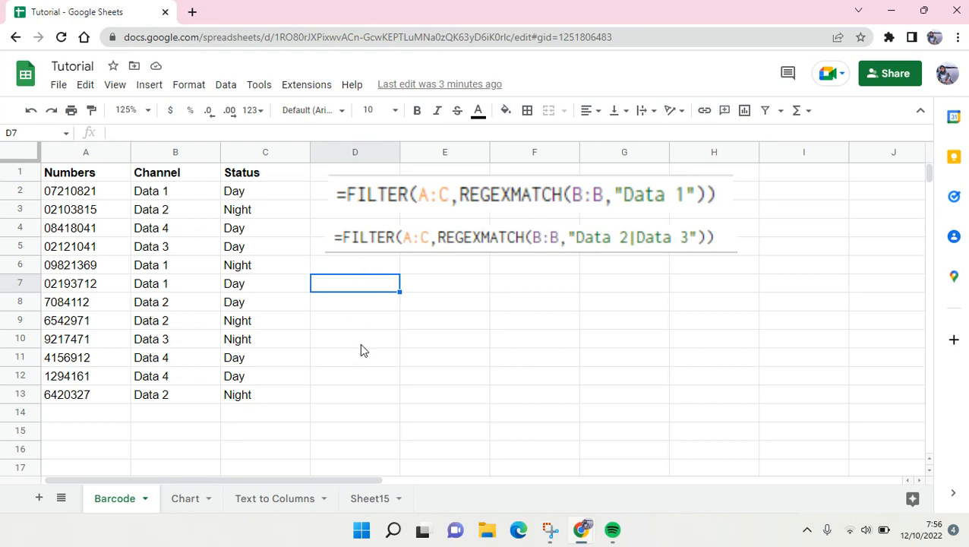
left_click(524, 194)
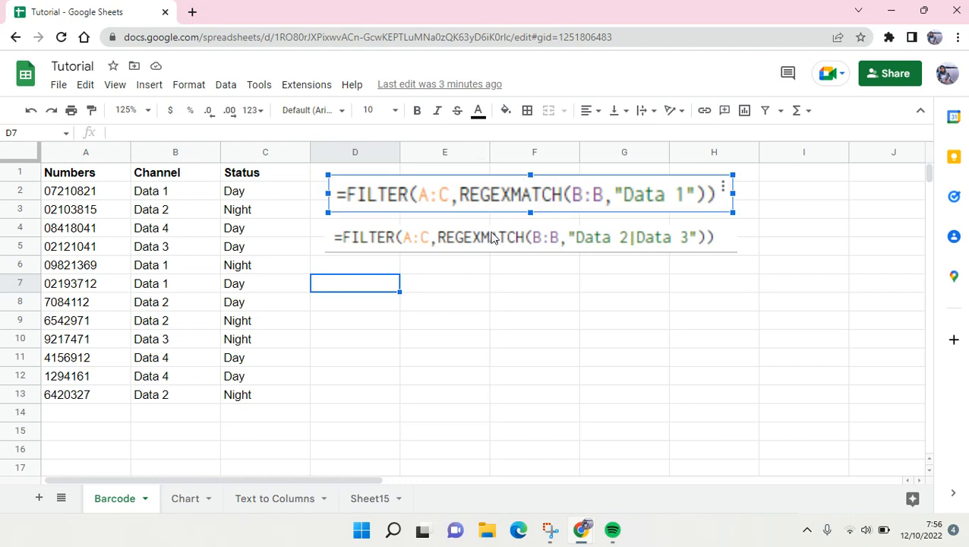
left_click(524, 236)
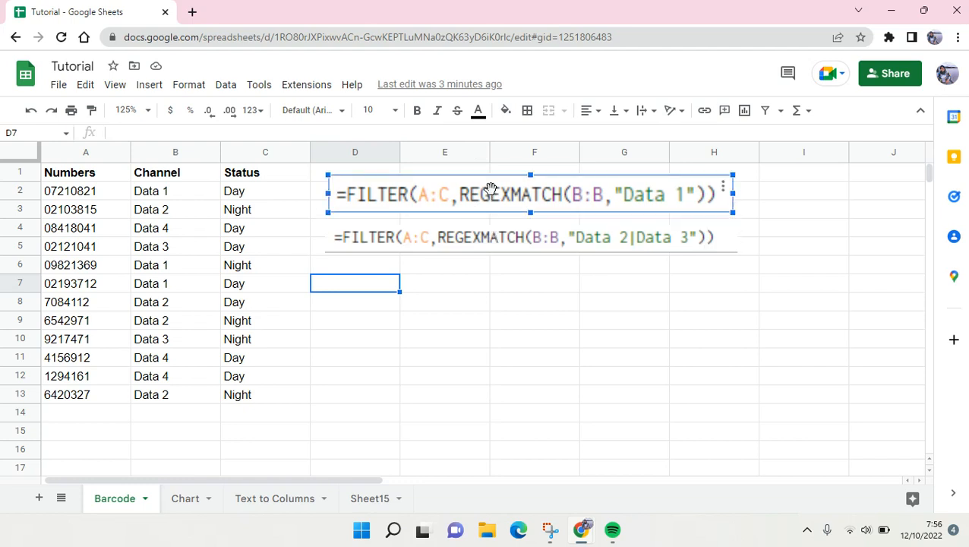
mouse_move(469, 180)
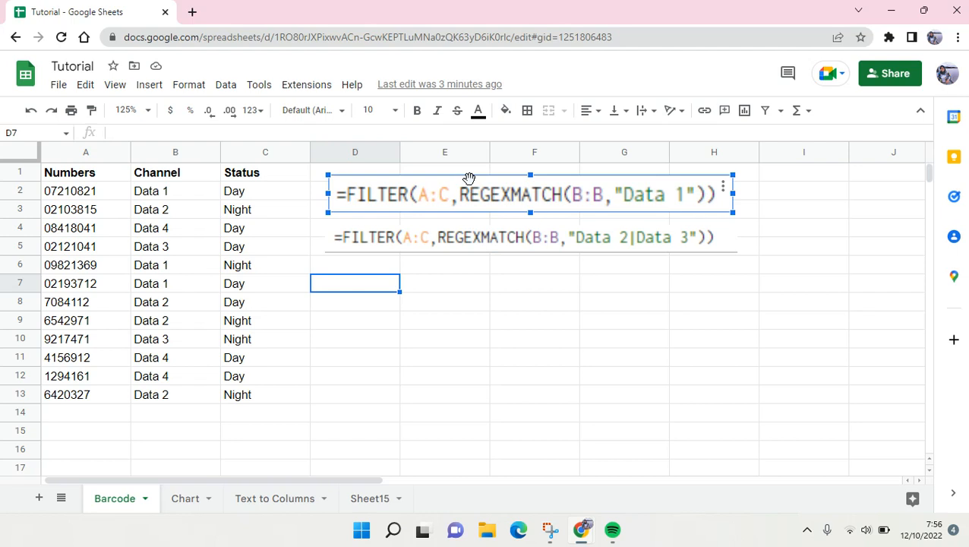
mouse_move(468, 176)
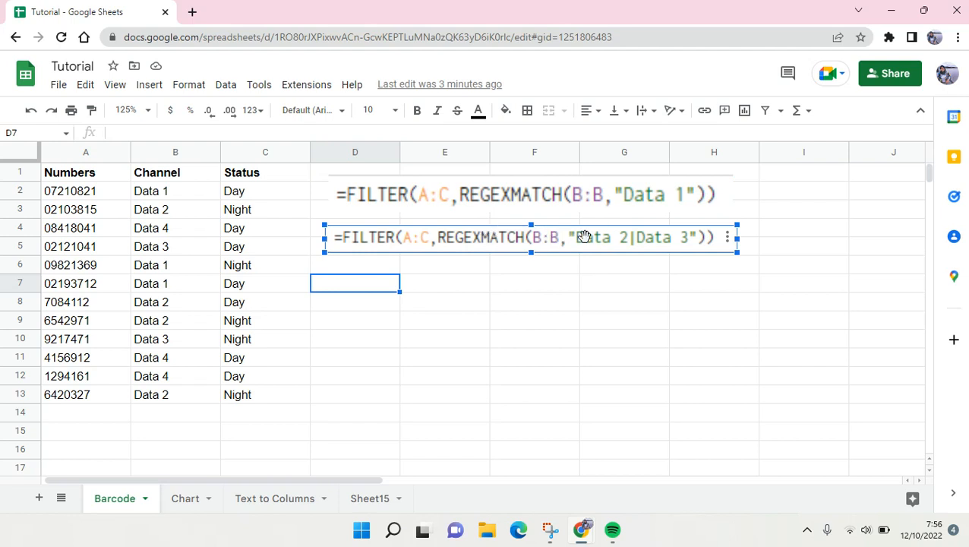
mouse_move(609, 243)
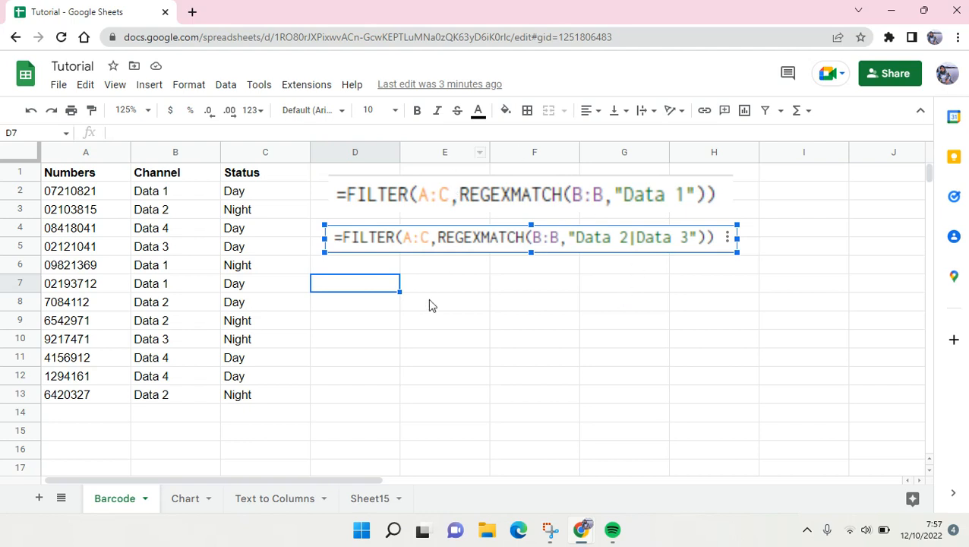
left_click(355, 284)
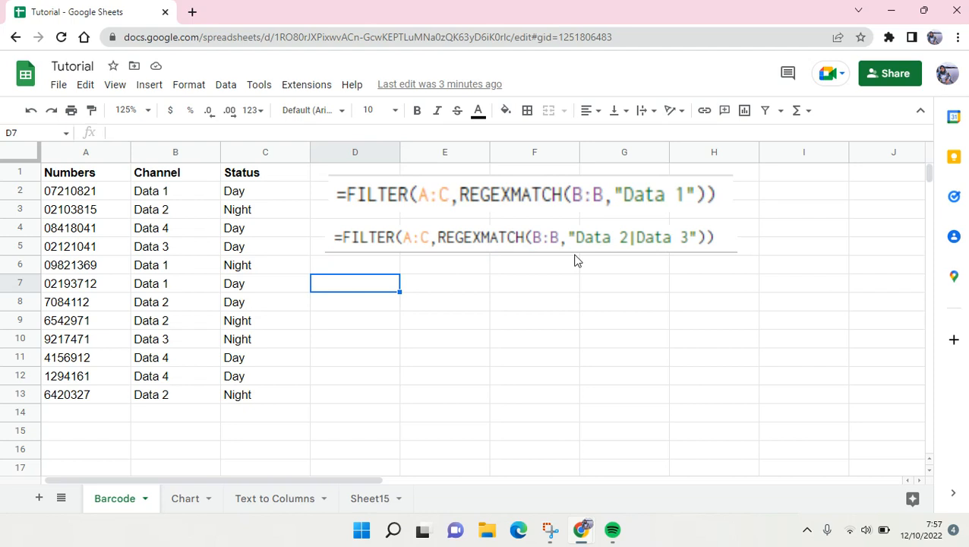
mouse_move(575, 155)
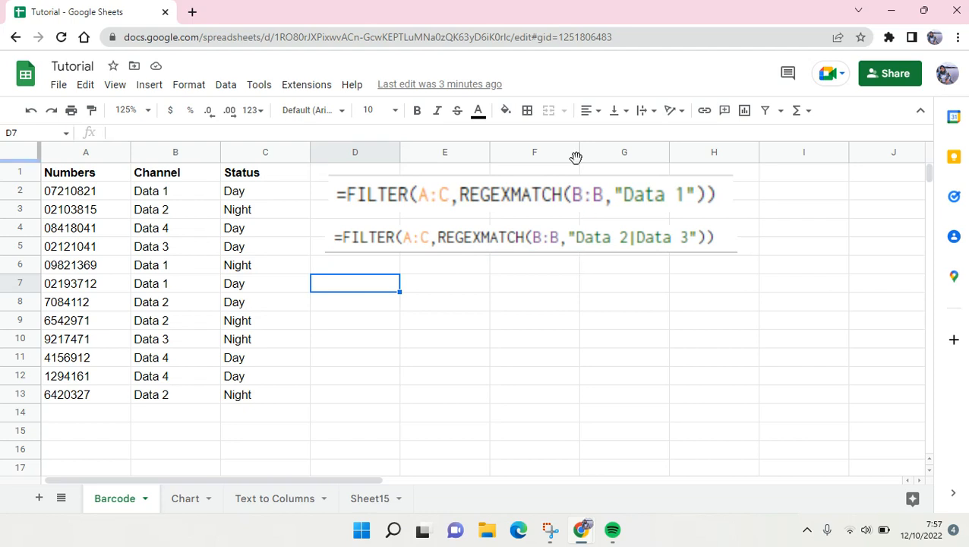
type("=")
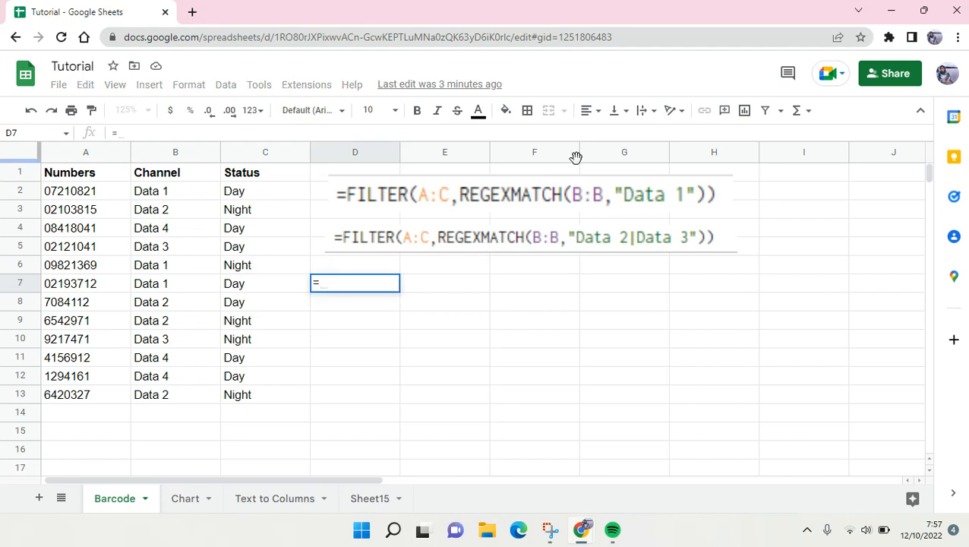
Build FILTER over range A:C and start its REGEXMATCH condition.
type("FILTER(")
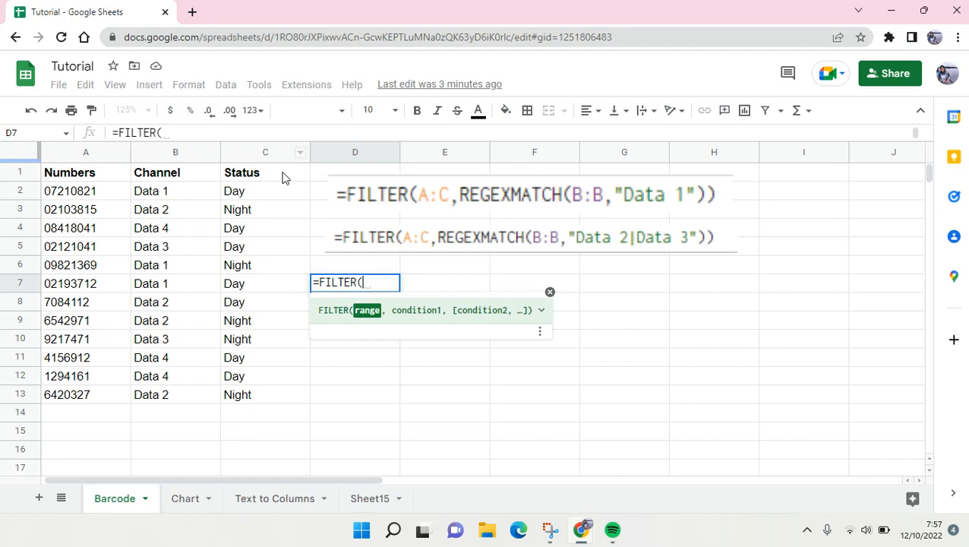
mouse_move(104, 200)
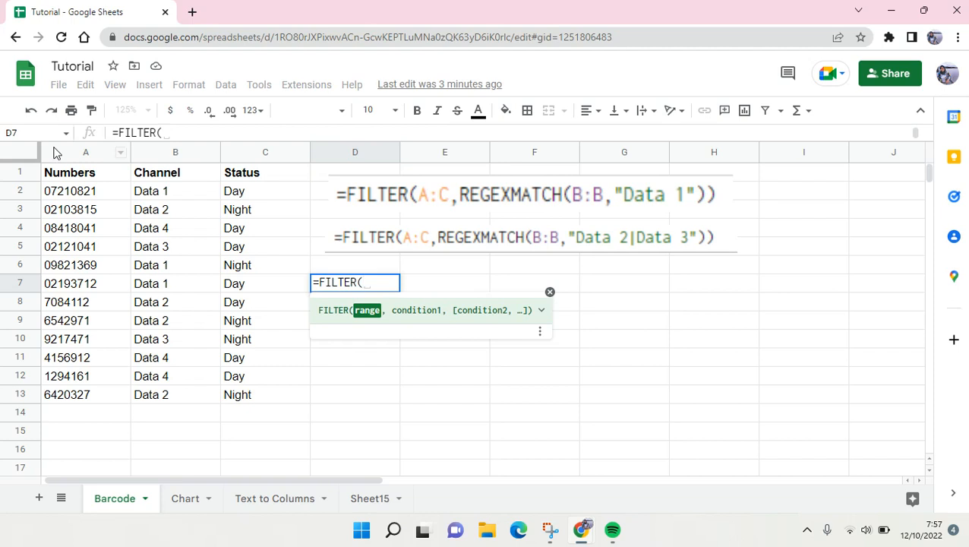
left_click(85, 151)
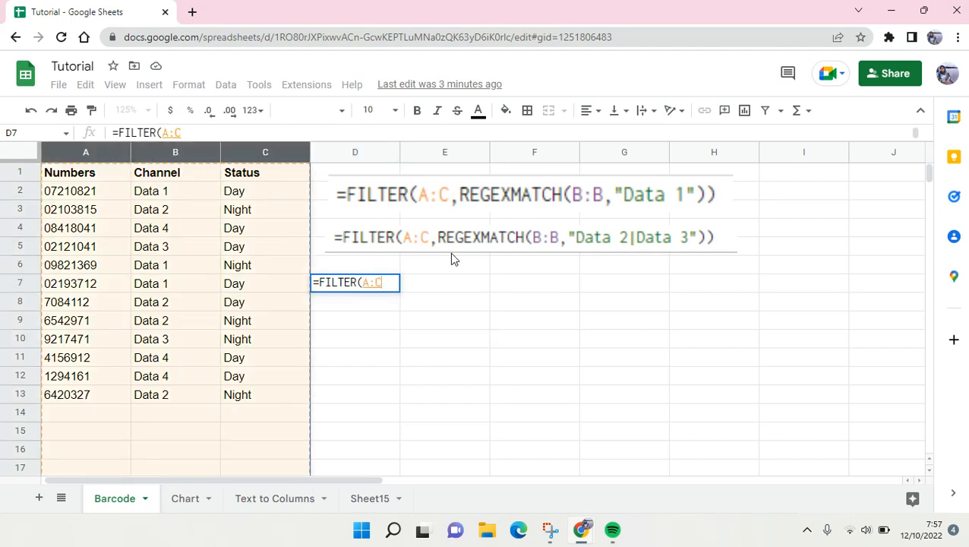
type(",")
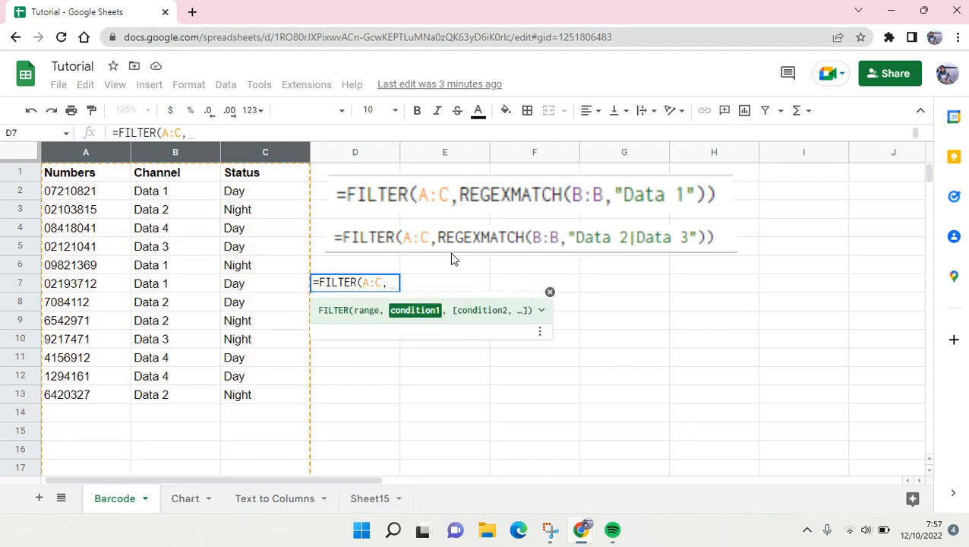
key("Backspace")
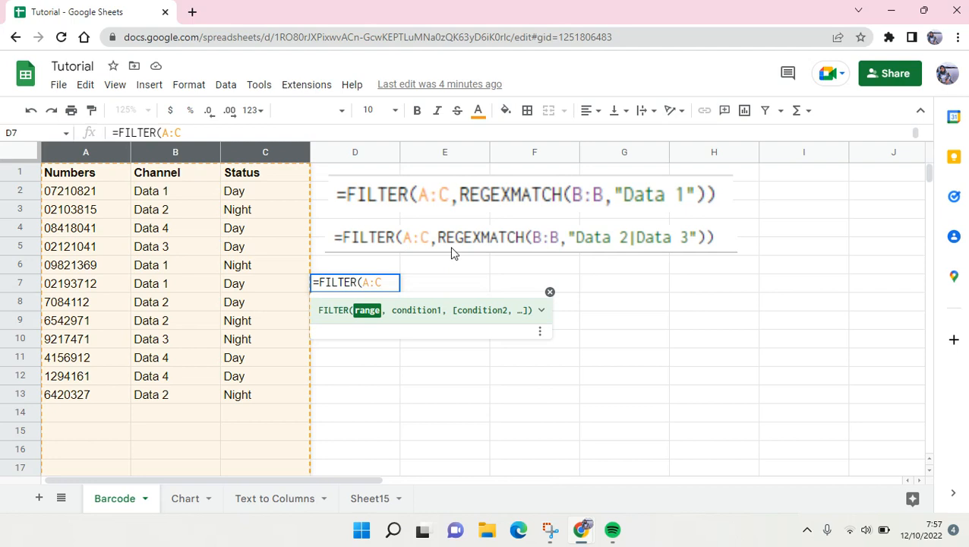
type(",")
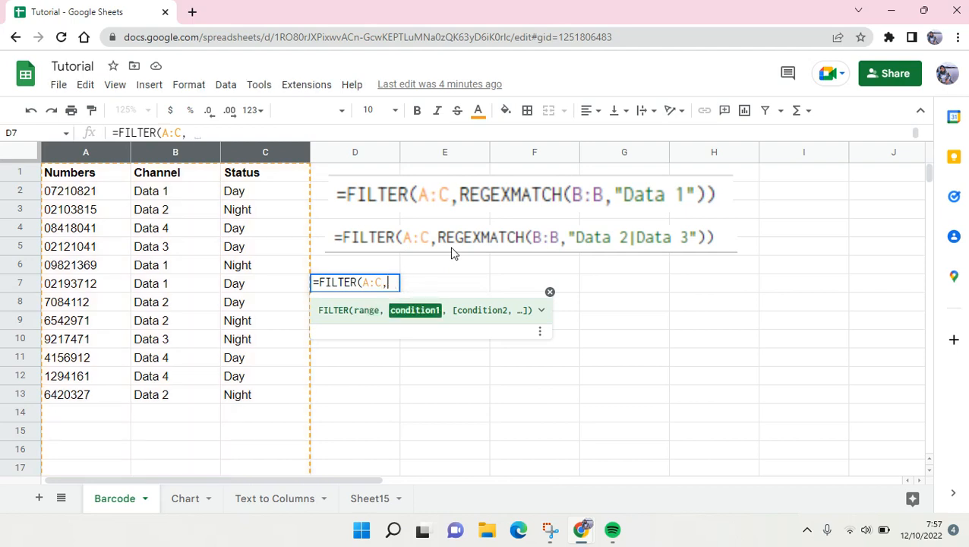
type("REGEXMATCH(")
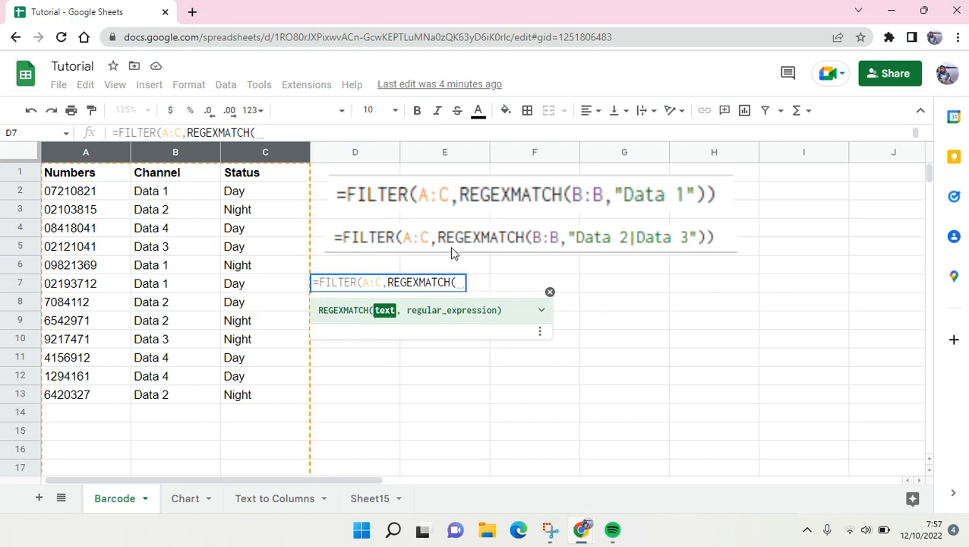
mouse_move(252, 179)
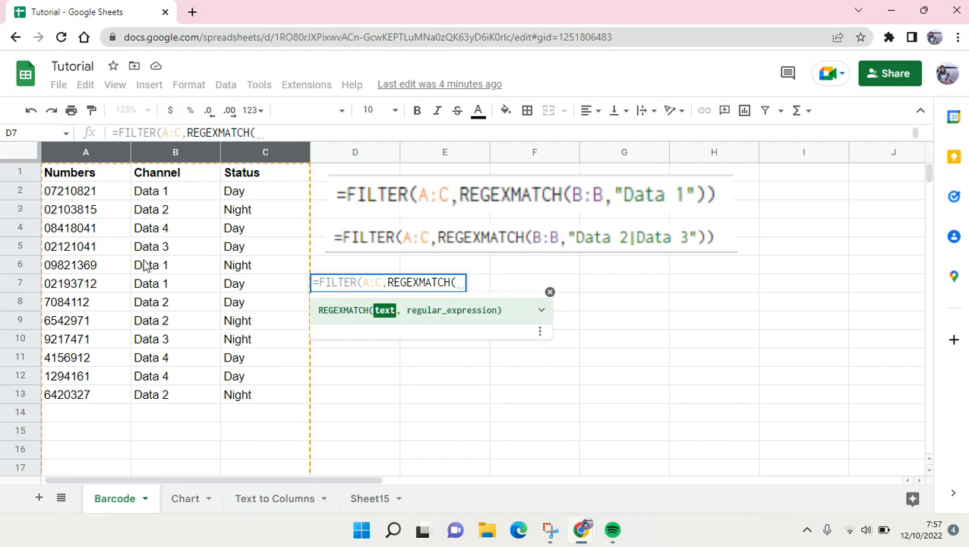
Complete REGEXMATCH testing column B:B against "Data 2" and close the formula.
left_click(174, 152)
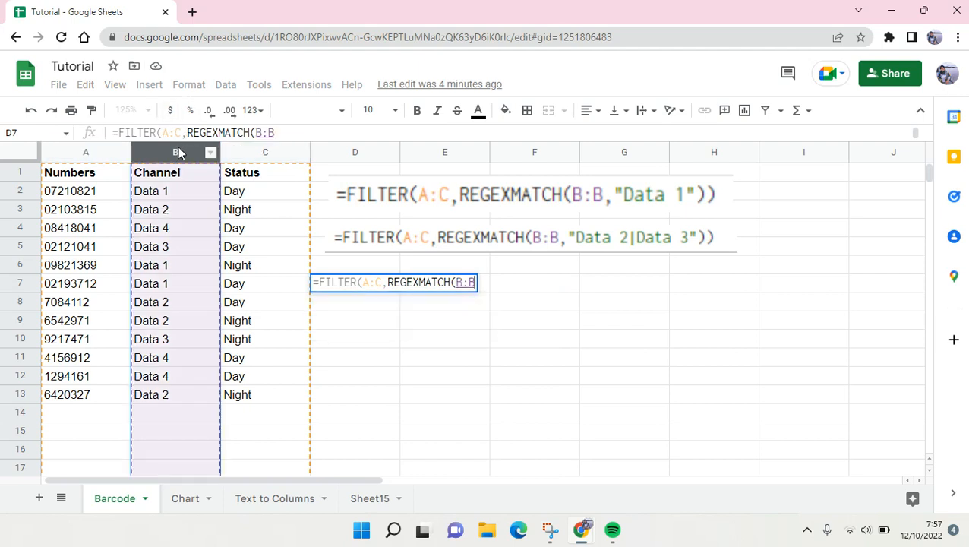
type(",")
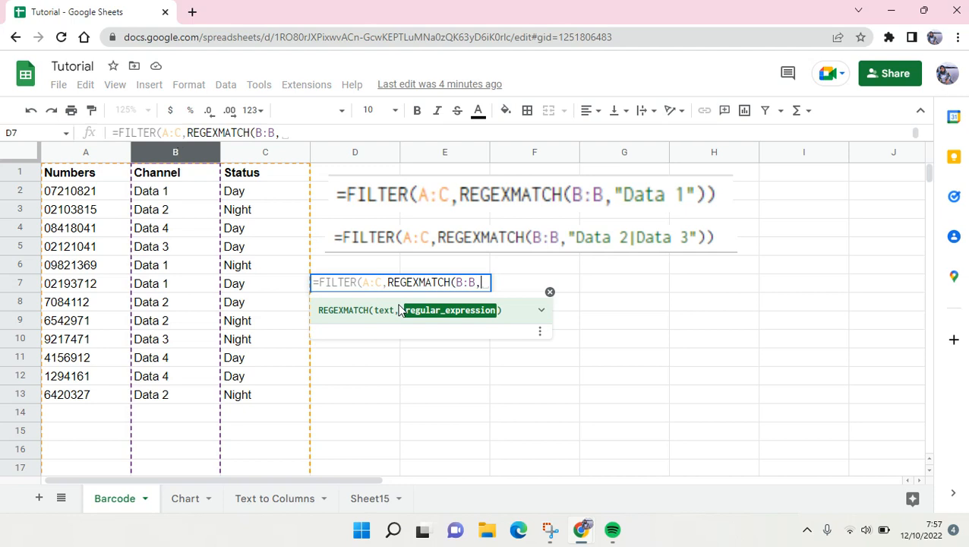
type("\"")
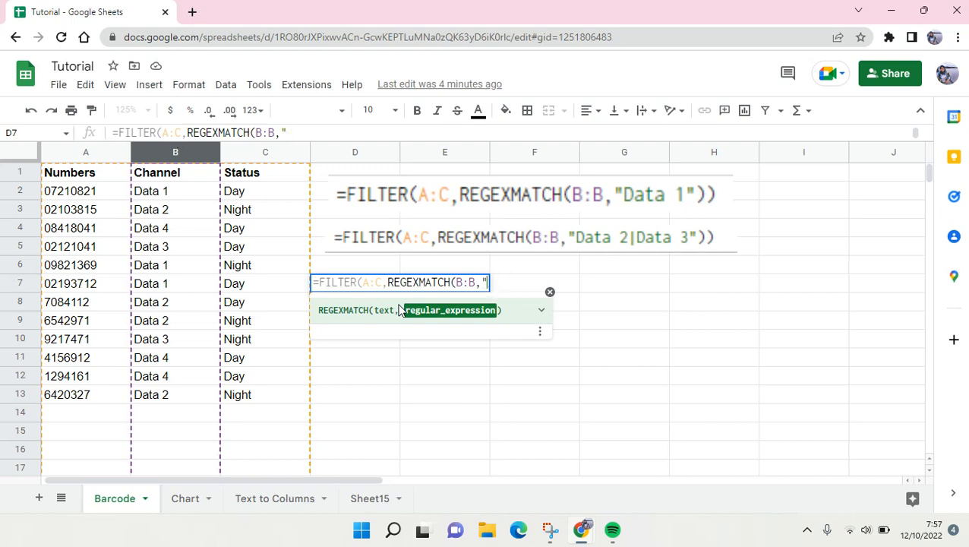
type("Data 2")
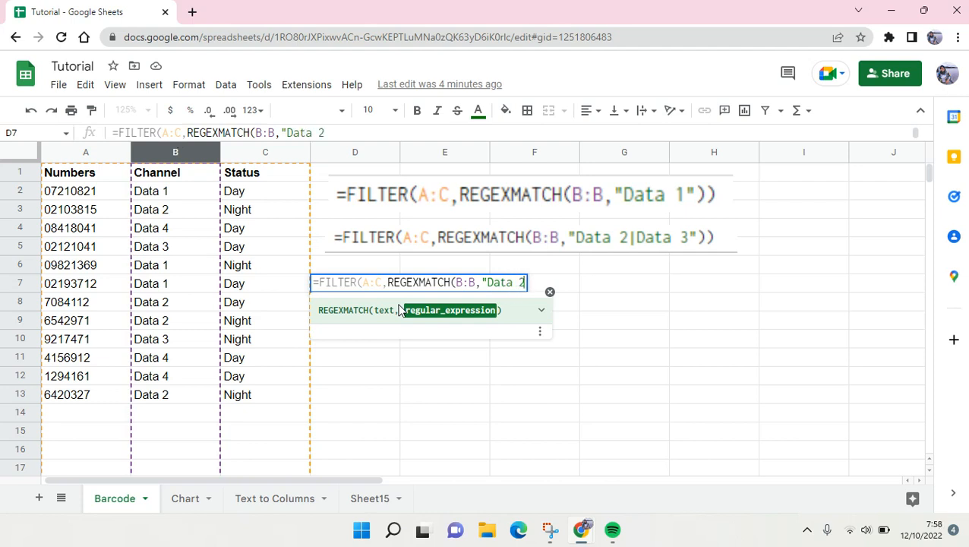
type("\"")
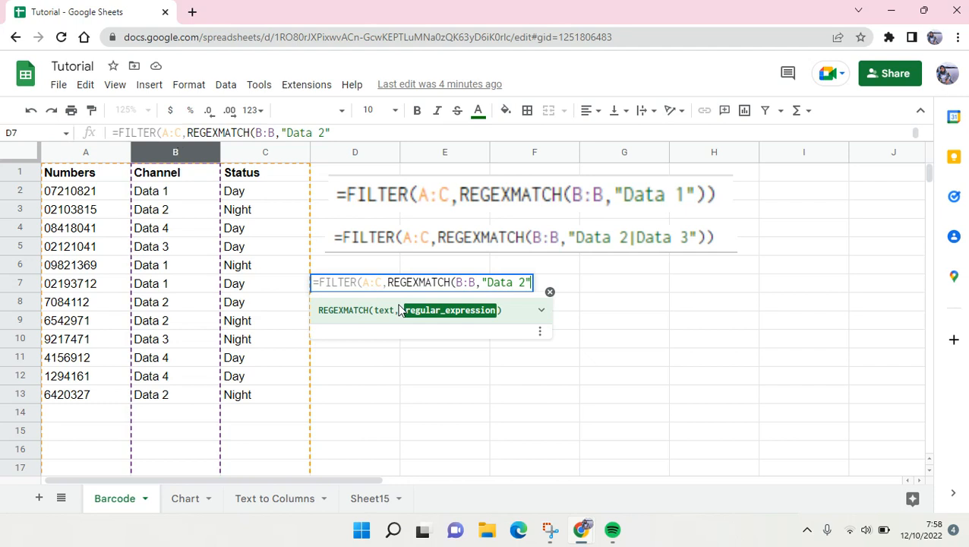
type("))")
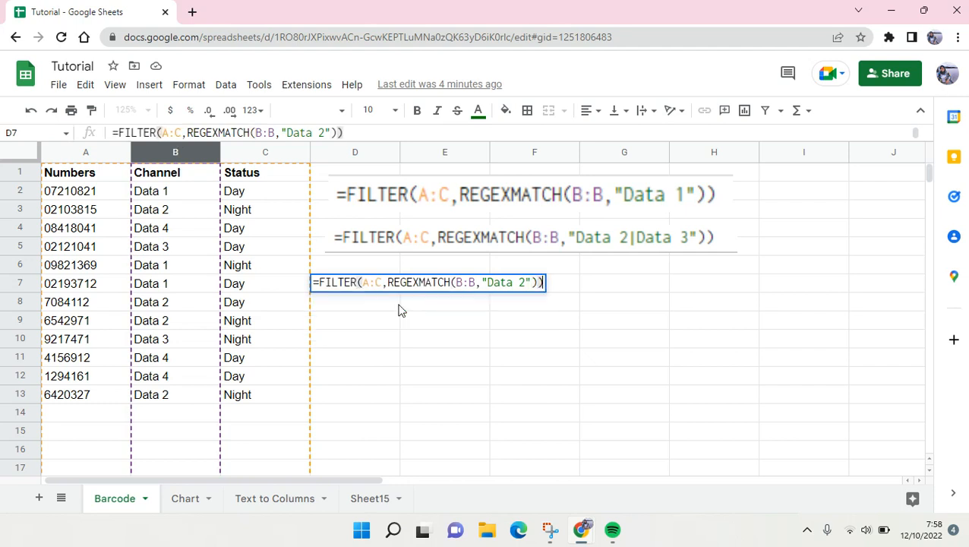
Enter the formula so D7 spills the four Data 2 rows, check them, then select D12.
key("Enter")
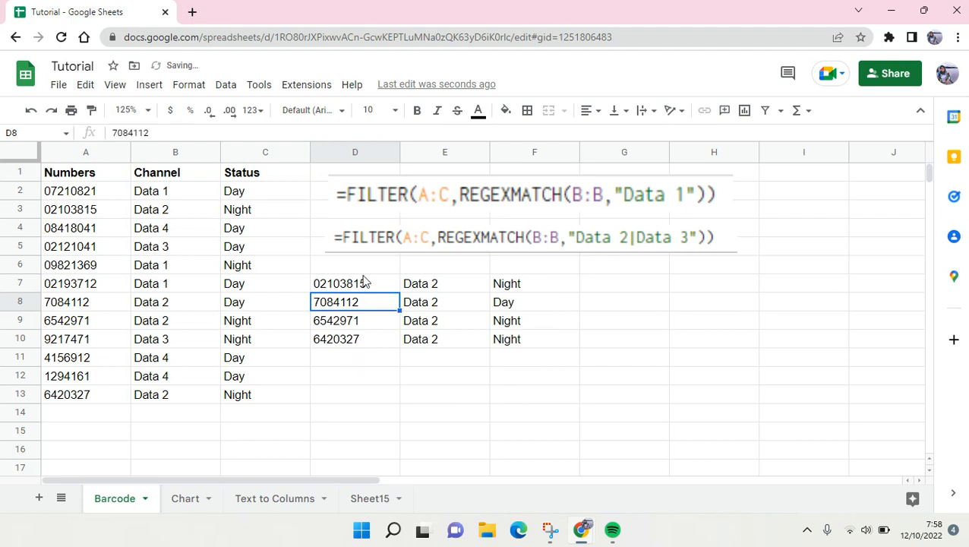
left_click(355, 284)
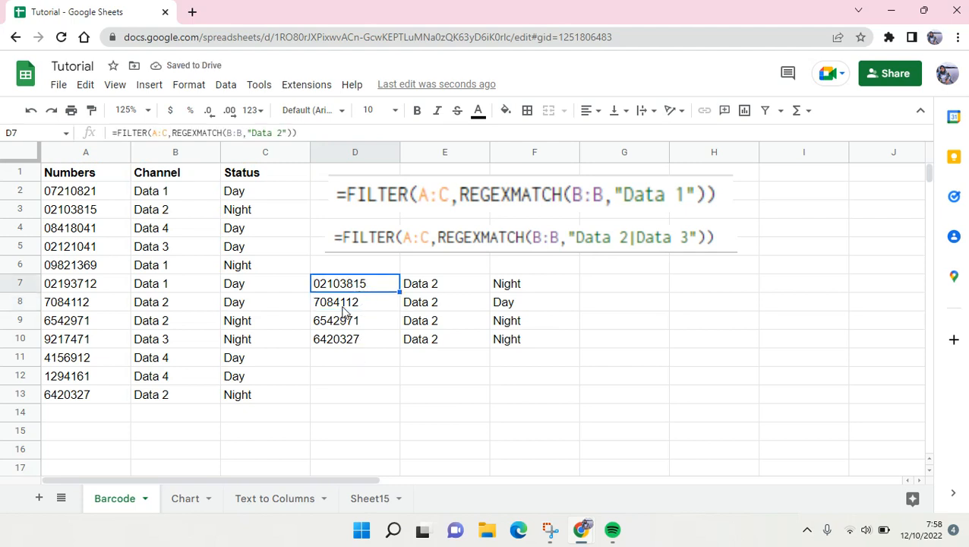
left_click(443, 284)
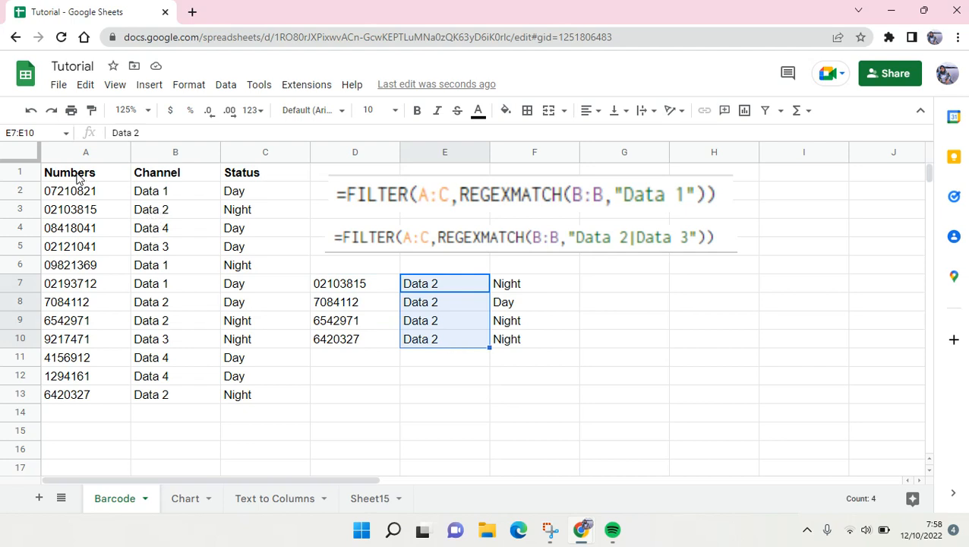
left_click(443, 377)
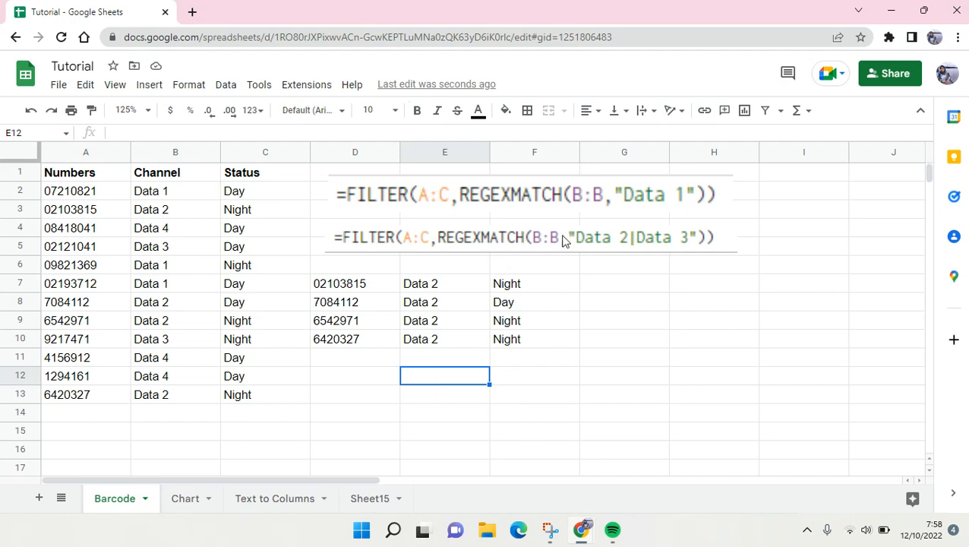
mouse_move(662, 292)
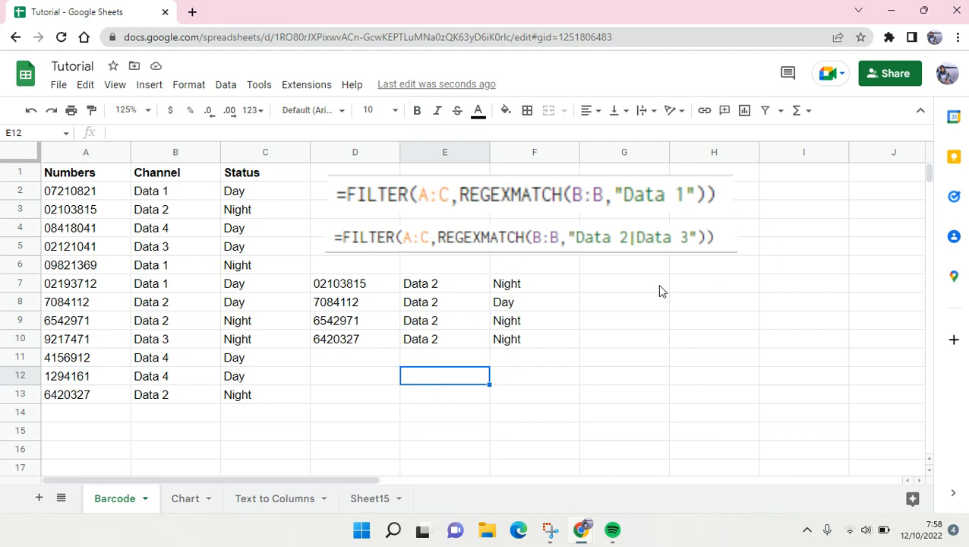
mouse_move(645, 251)
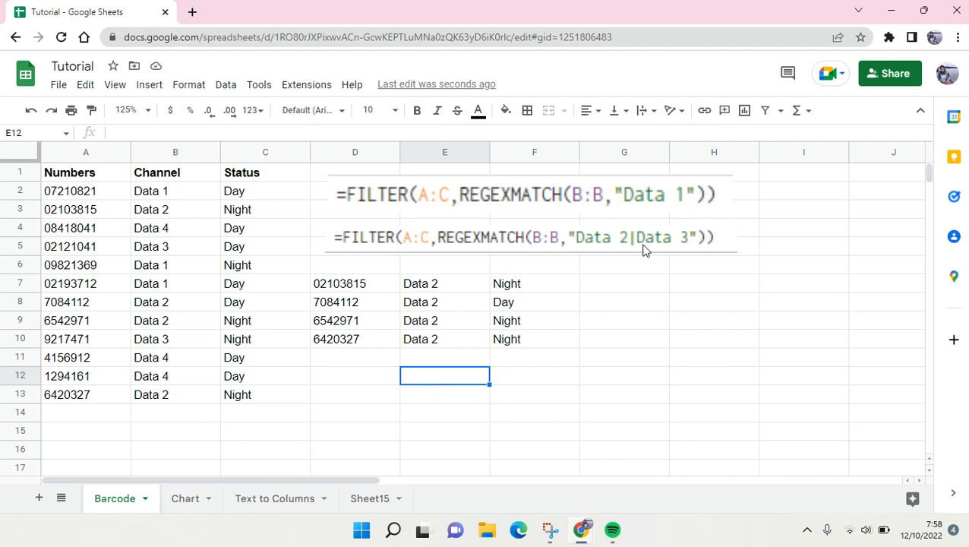
mouse_move(656, 305)
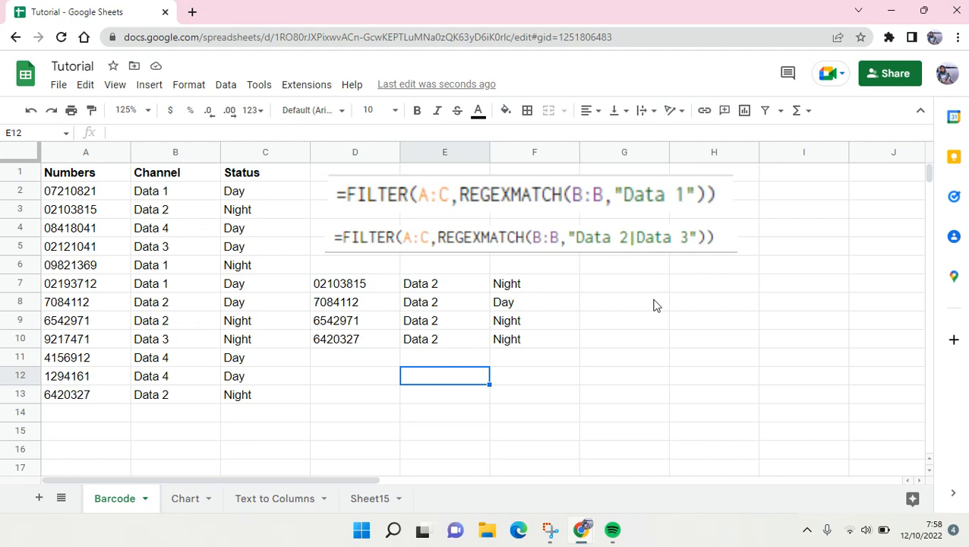
left_click(355, 284)
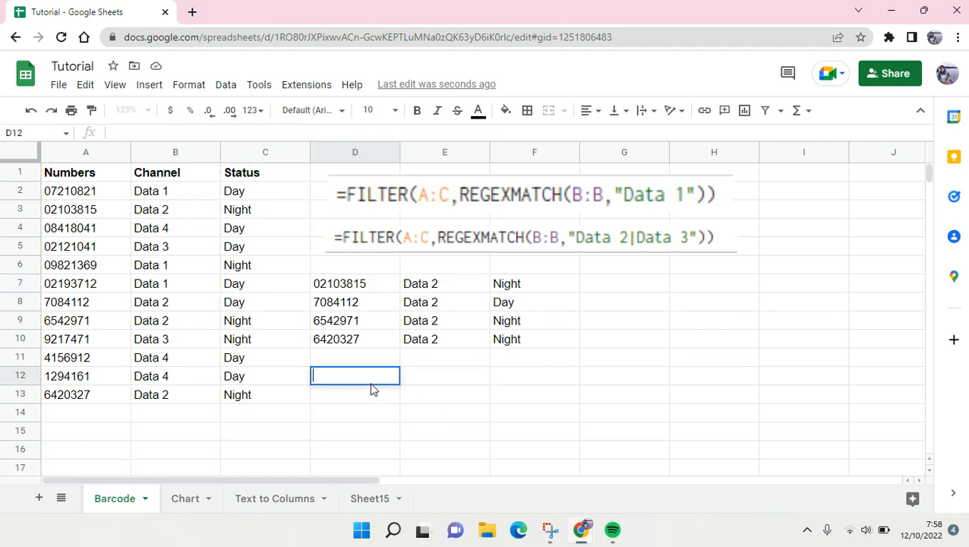
Write =FILTER(A:C,REGEXMATCH(B:B,"Data 2|Data 4")) in D12.
type("=FILTER(A:C,REGEXMATCH(B:B,\"Data 2\"))")
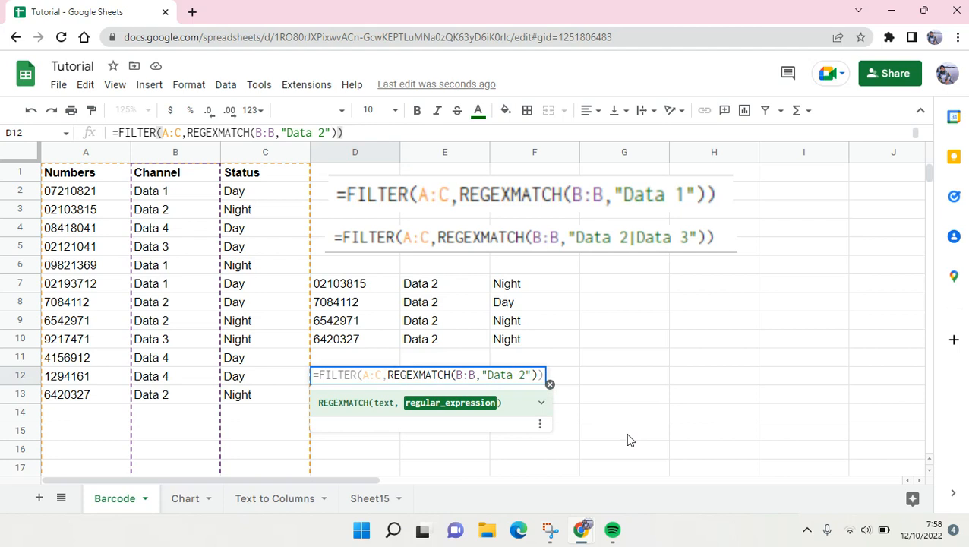
type("|")
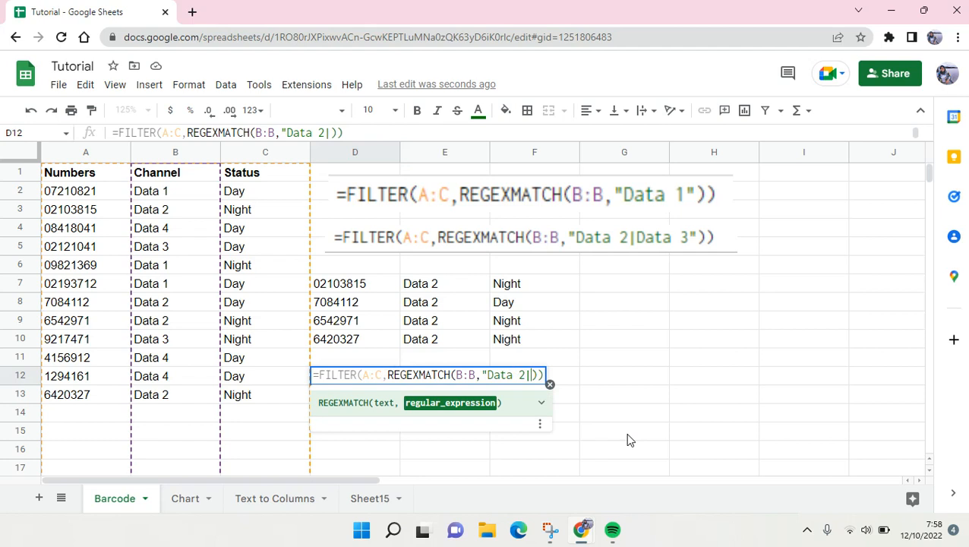
type("Data 4\"")
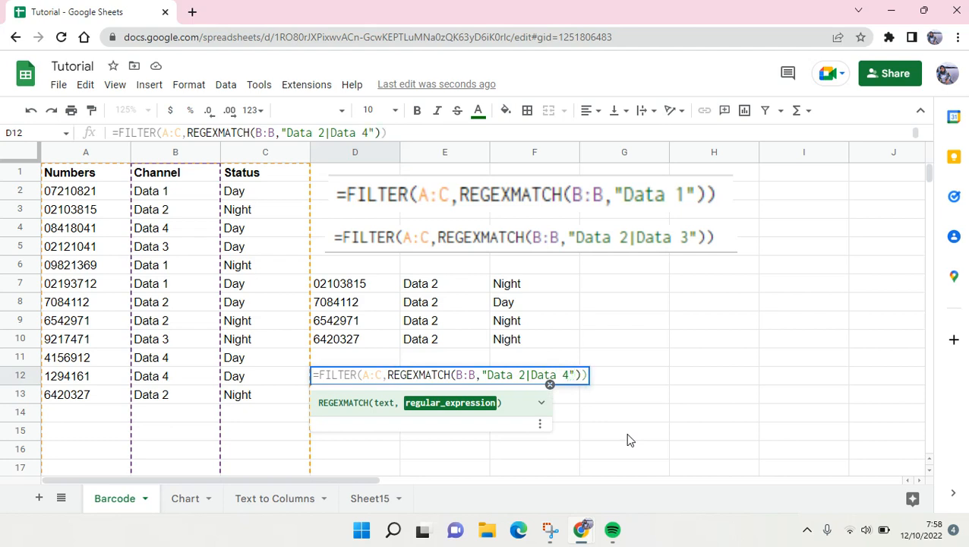
Enter the formula returning seven Data 2 or Data 4 rows and compare against source A1:C13.
key("Enter")
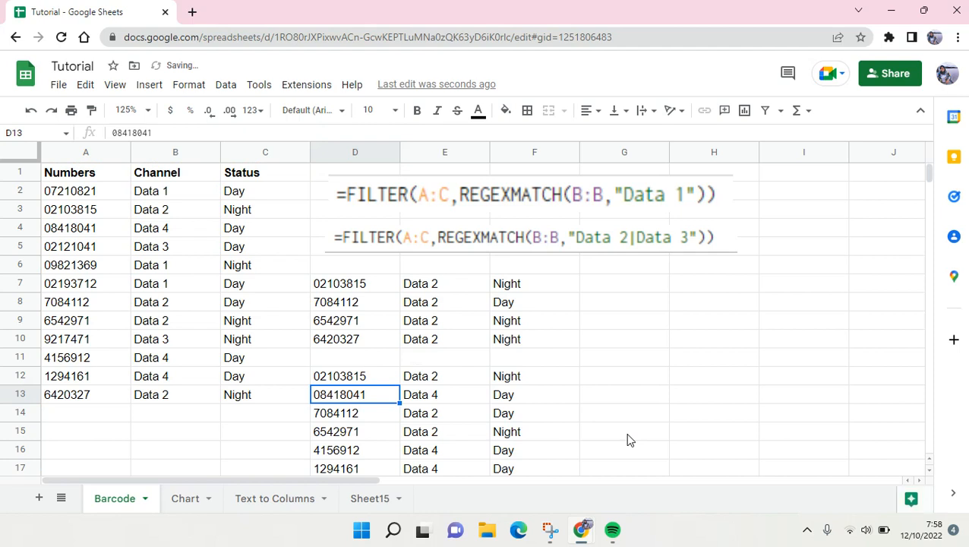
scroll("down", 3)
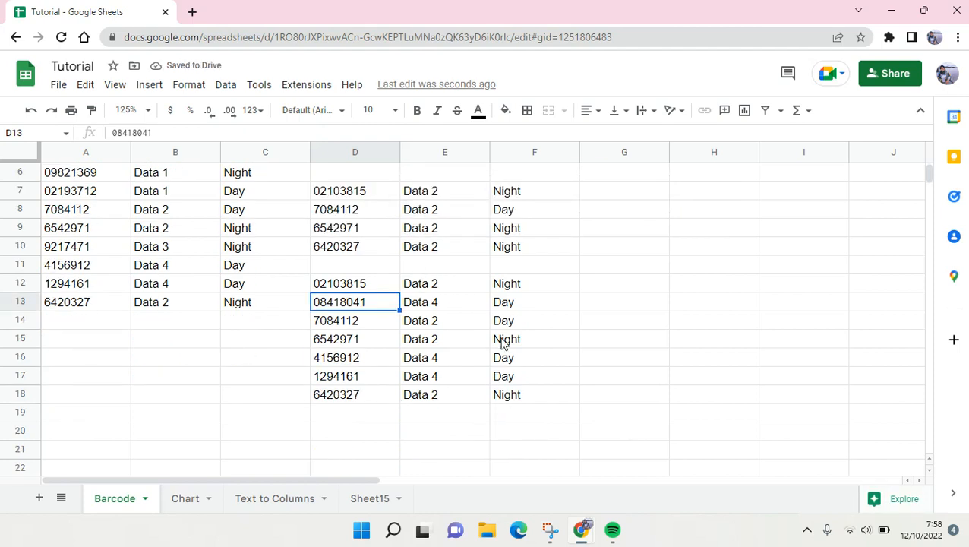
left_click(443, 284)
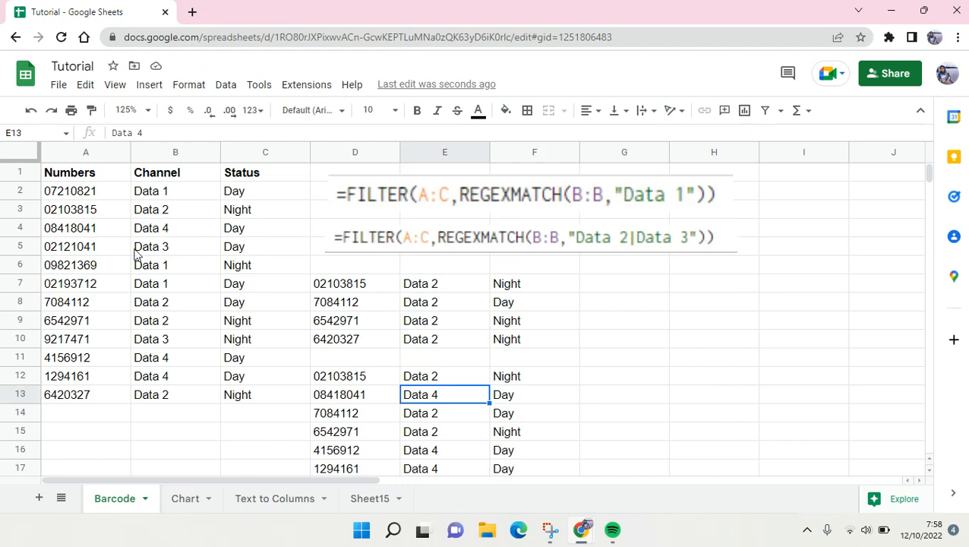
left_click_drag(69, 173, 264, 394)
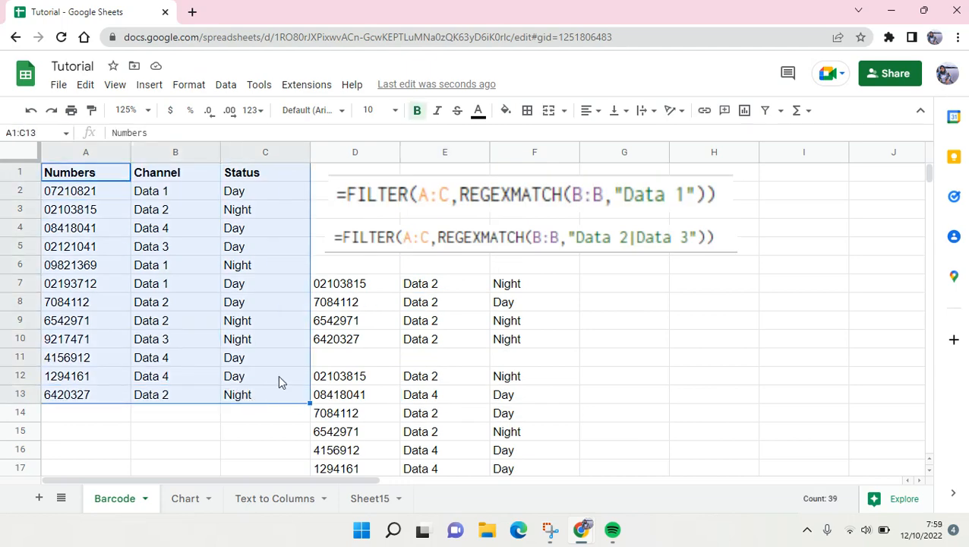
scroll("down", 3)
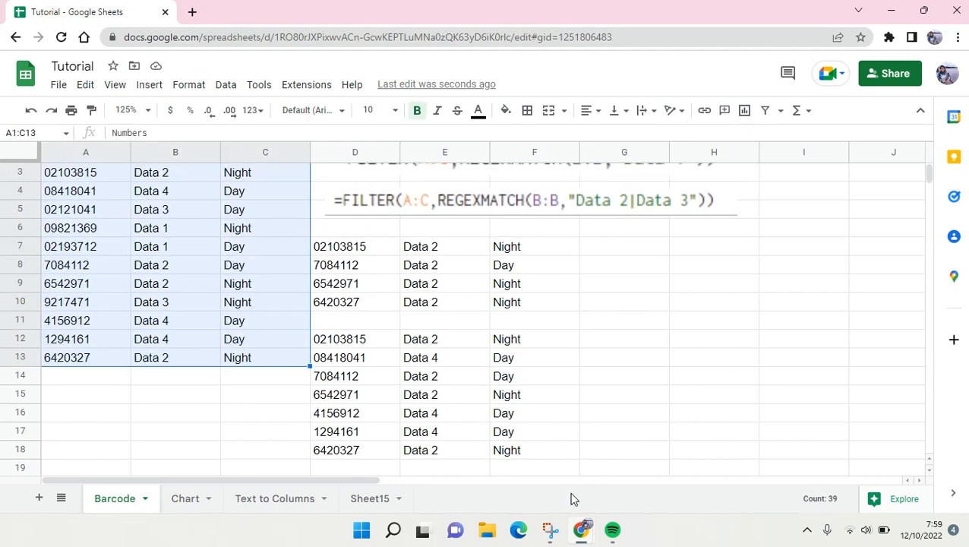